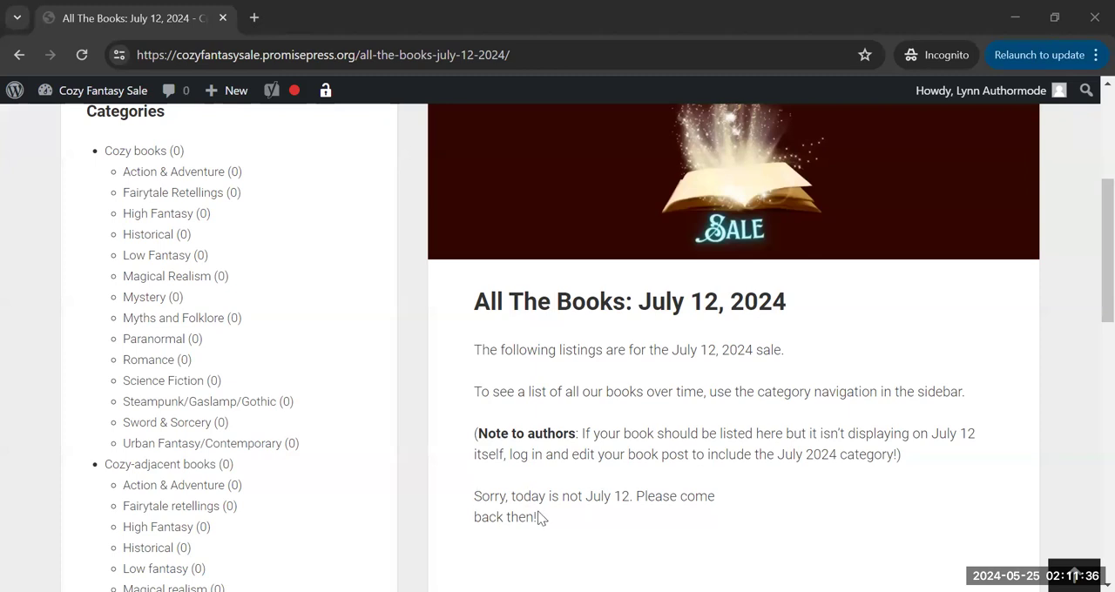
{"action": "mouse_move", "coordinate": [495, 552]}
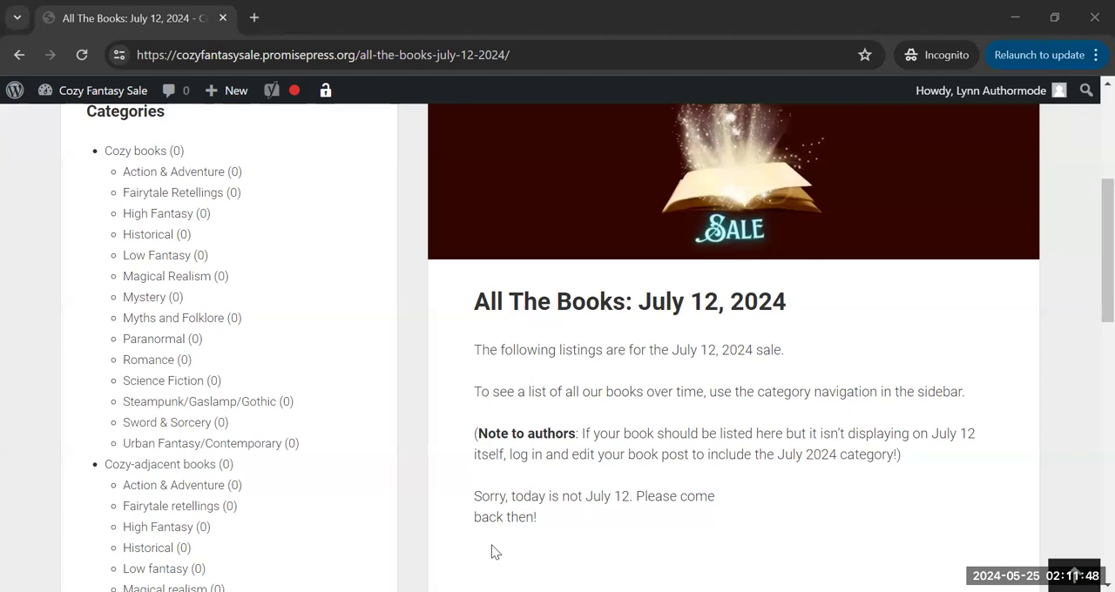
{"action": "mouse_move", "coordinate": [852, 410]}
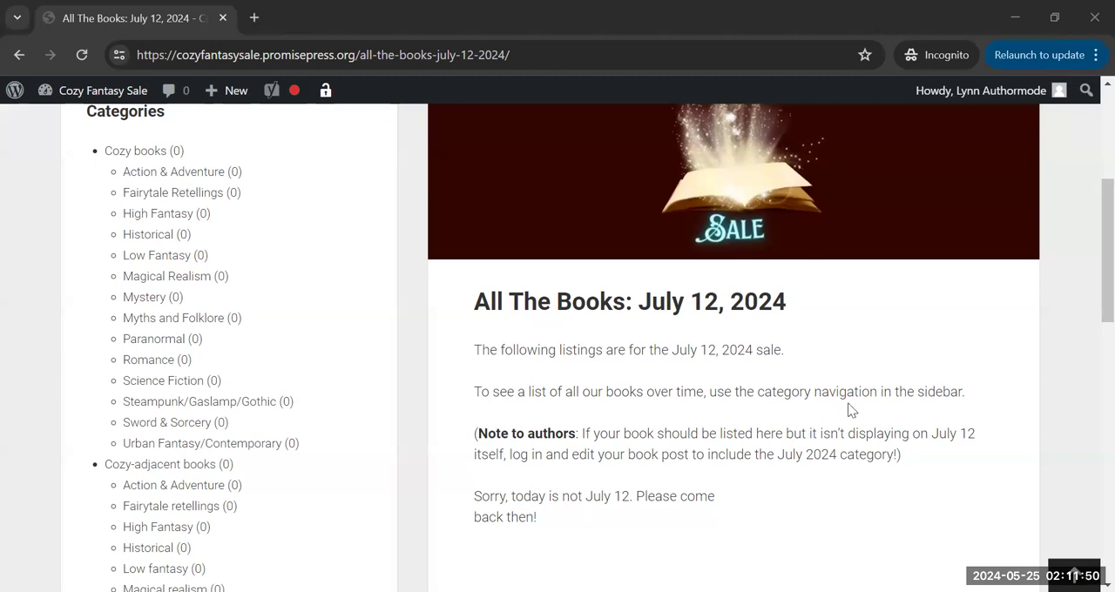
{"action": "mouse_move", "coordinate": [861, 150]}
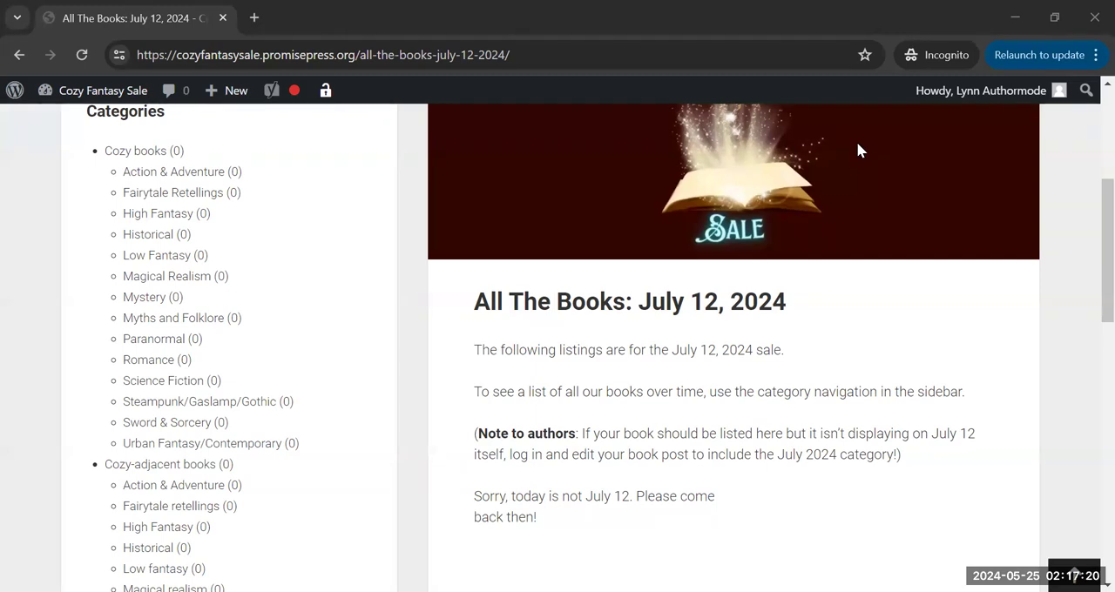
Scroll past the intro to the July 2024 listings, Guarding Gus and Sleeping Beauty (for video demo)
{"action": "scroll", "scroll_direction": "down", "scroll_amount": 3}
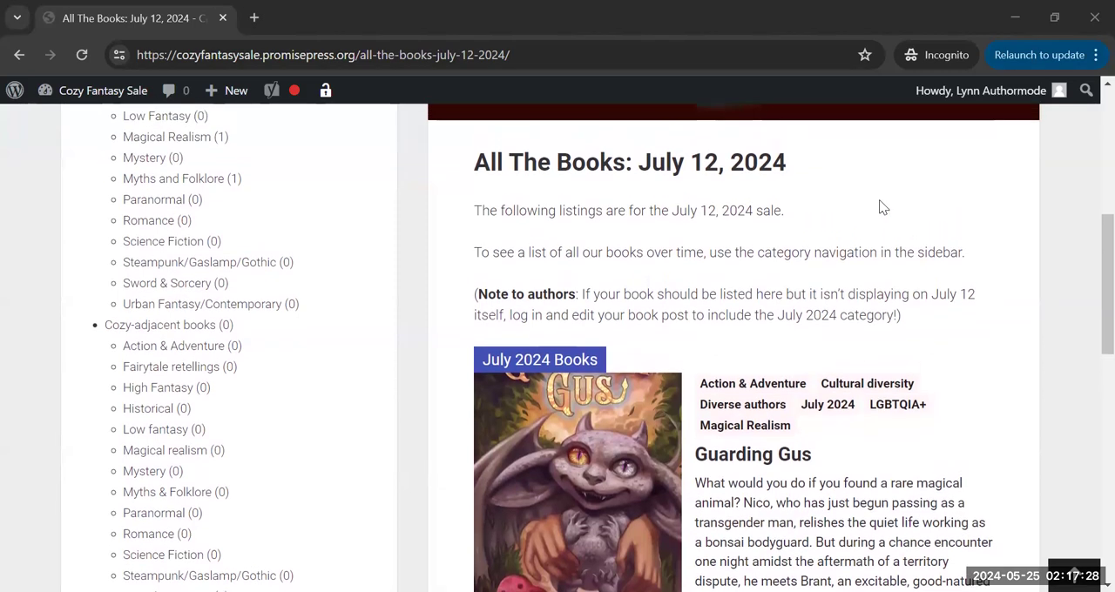
{"action": "scroll", "scroll_direction": "down", "scroll_amount": 3}
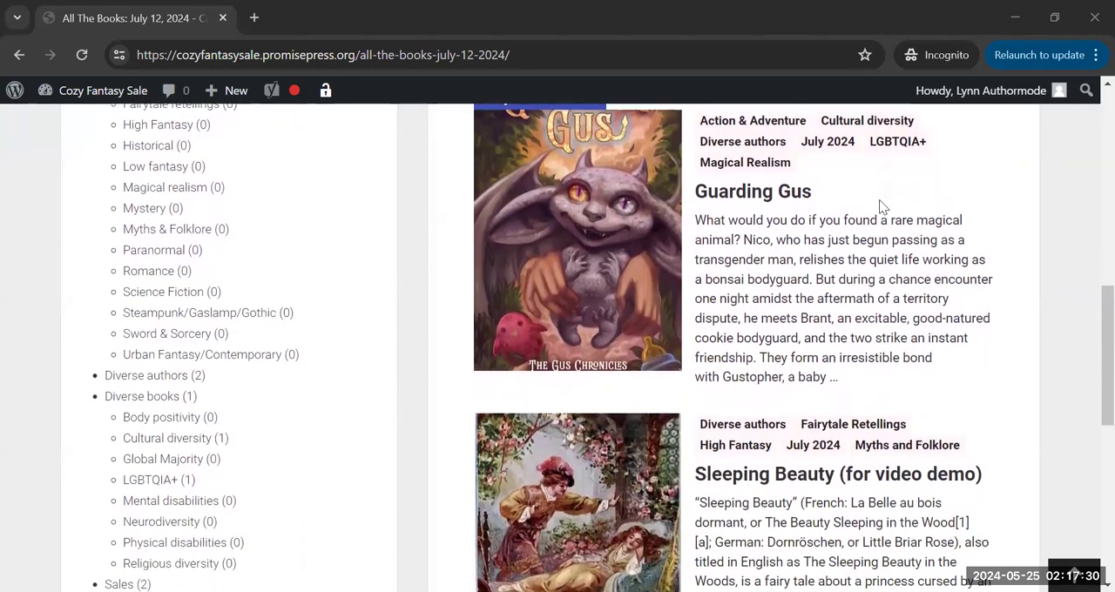
{"action": "scroll", "scroll_direction": "down", "scroll_amount": 3}
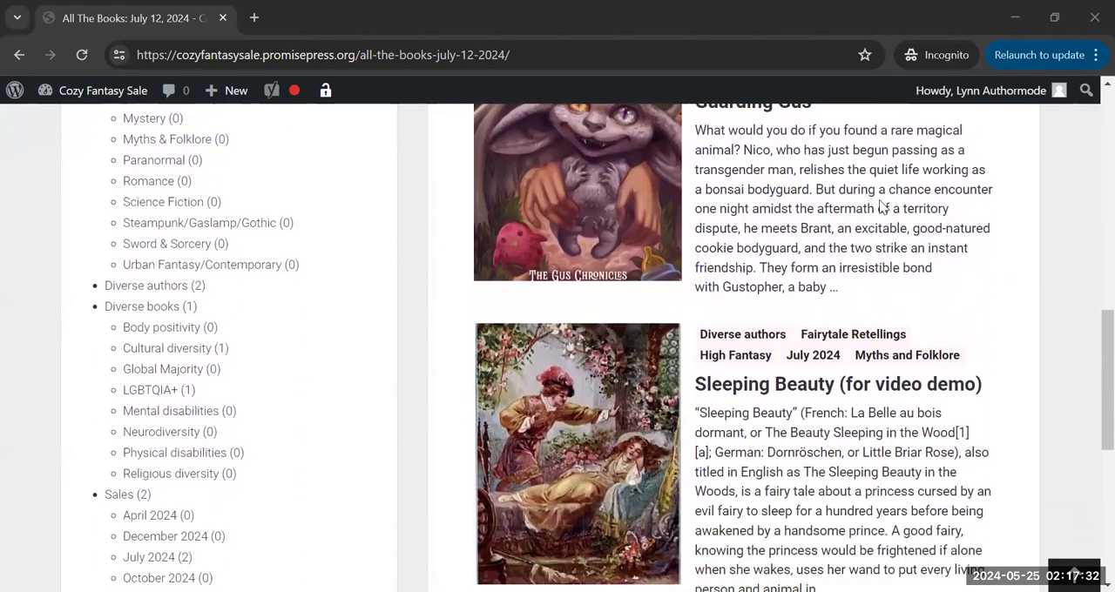
{"action": "scroll", "scroll_direction": "down", "scroll_amount": 3}
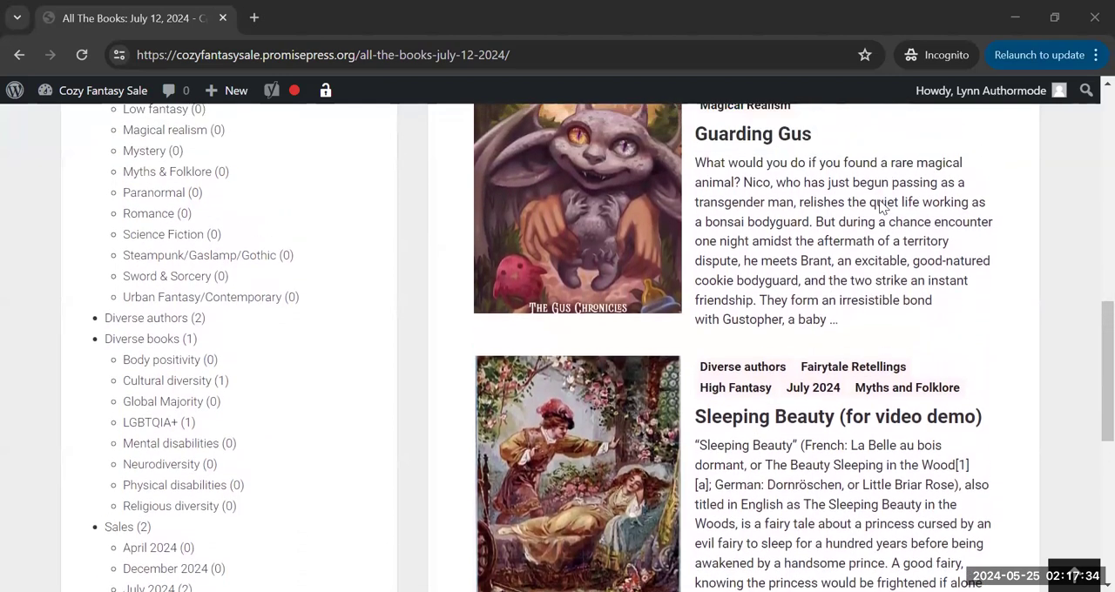
{"action": "scroll", "scroll_direction": "down", "scroll_amount": 3}
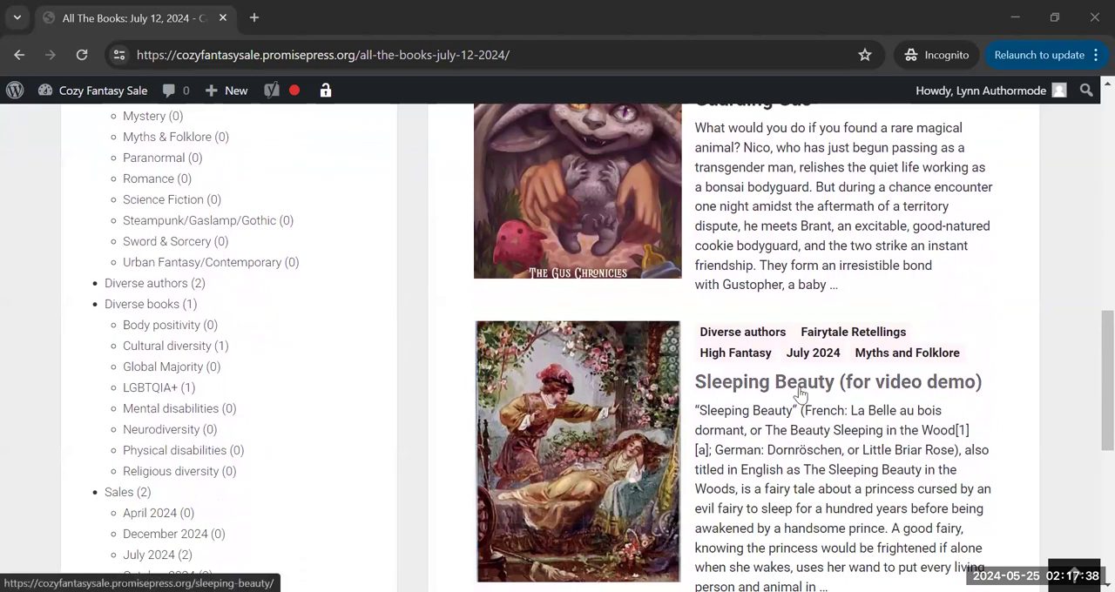
{"action": "left_click", "coordinate": [836, 382]}
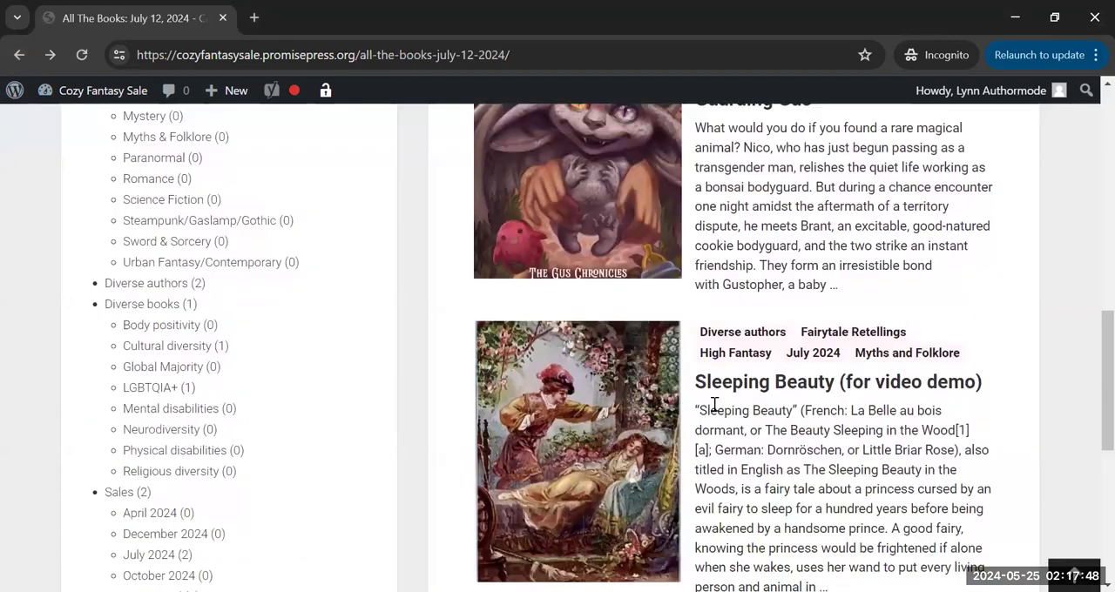
{"action": "left_click", "coordinate": [752, 100]}
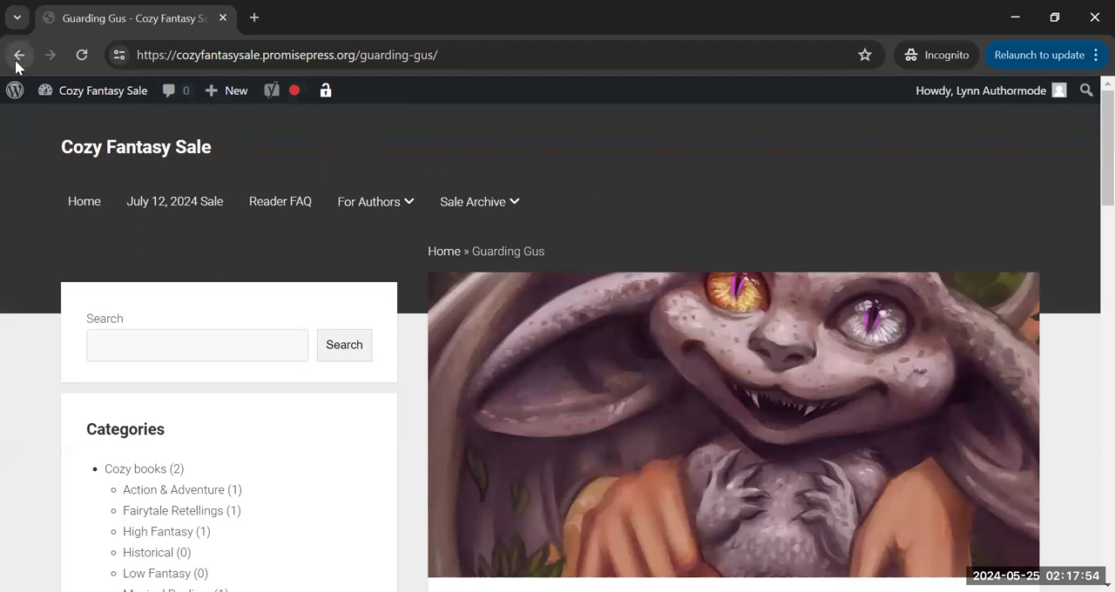
{"action": "left_click", "coordinate": [49, 55]}
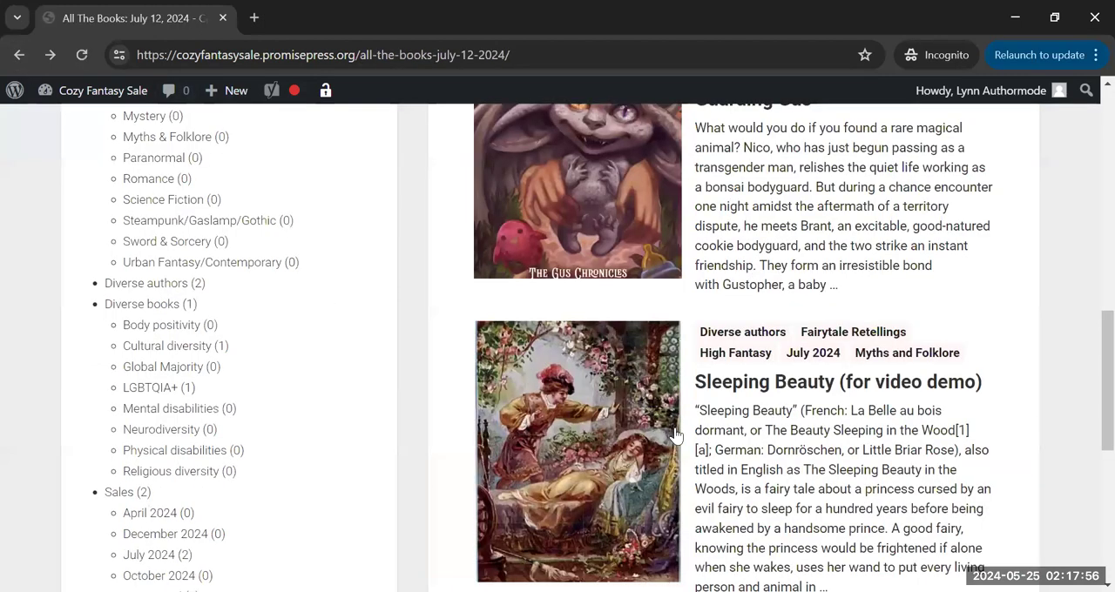
{"action": "left_click", "coordinate": [838, 382]}
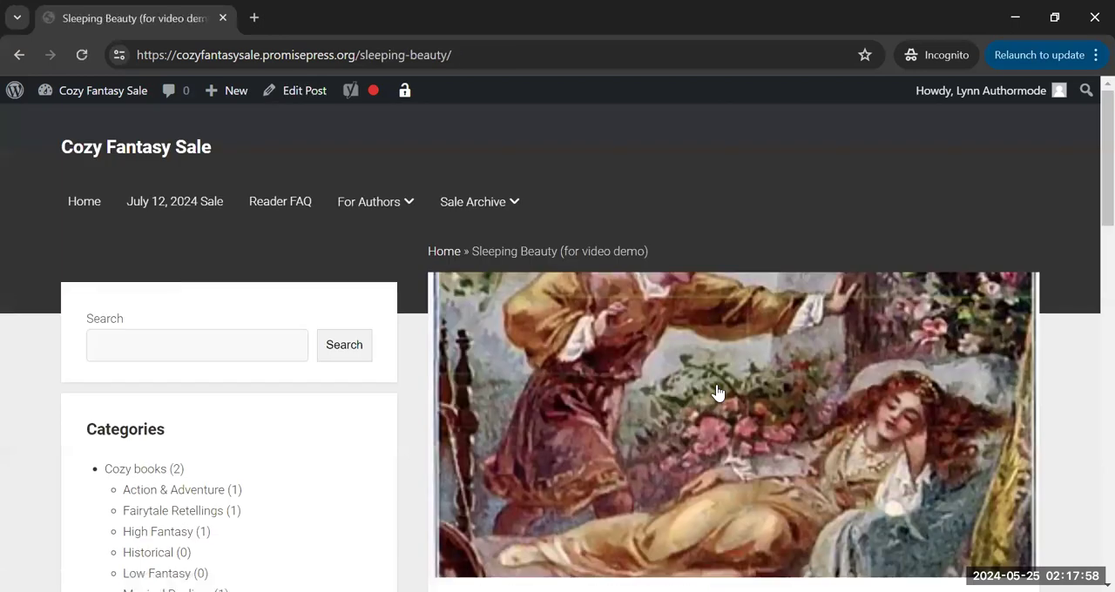
{"action": "scroll", "scroll_direction": "down", "scroll_amount": 3}
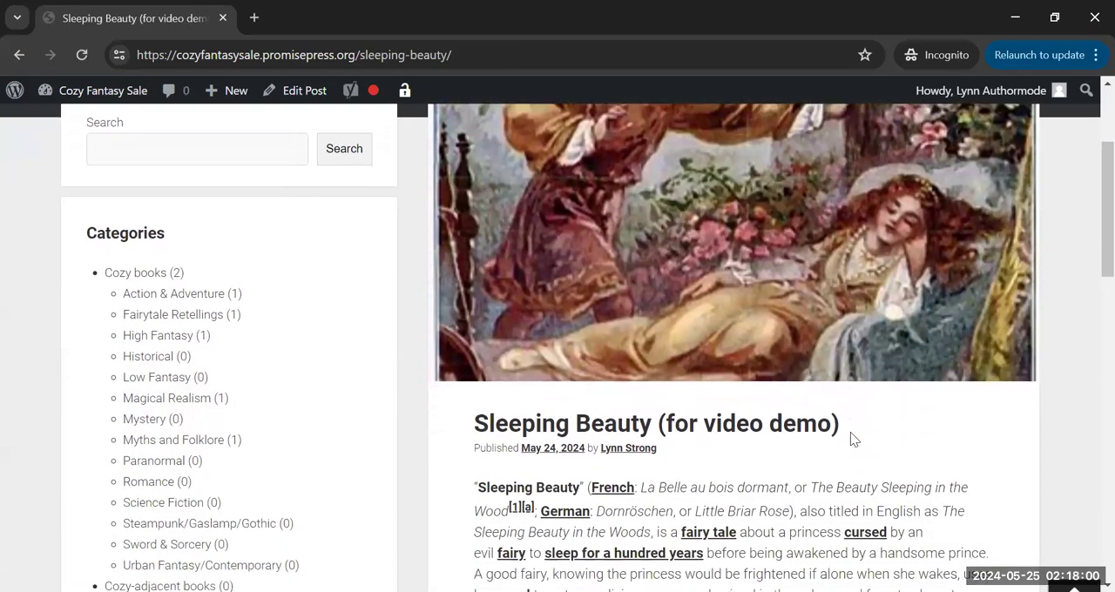
{"action": "scroll", "scroll_direction": "down", "scroll_amount": 3}
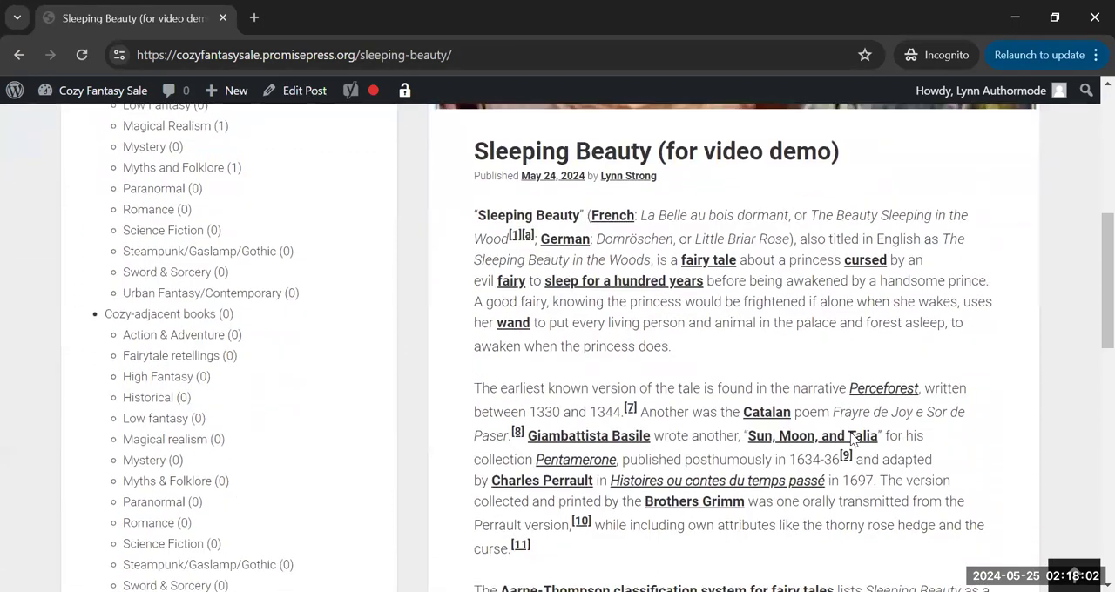
{"action": "scroll", "scroll_direction": "up", "scroll_amount": 3}
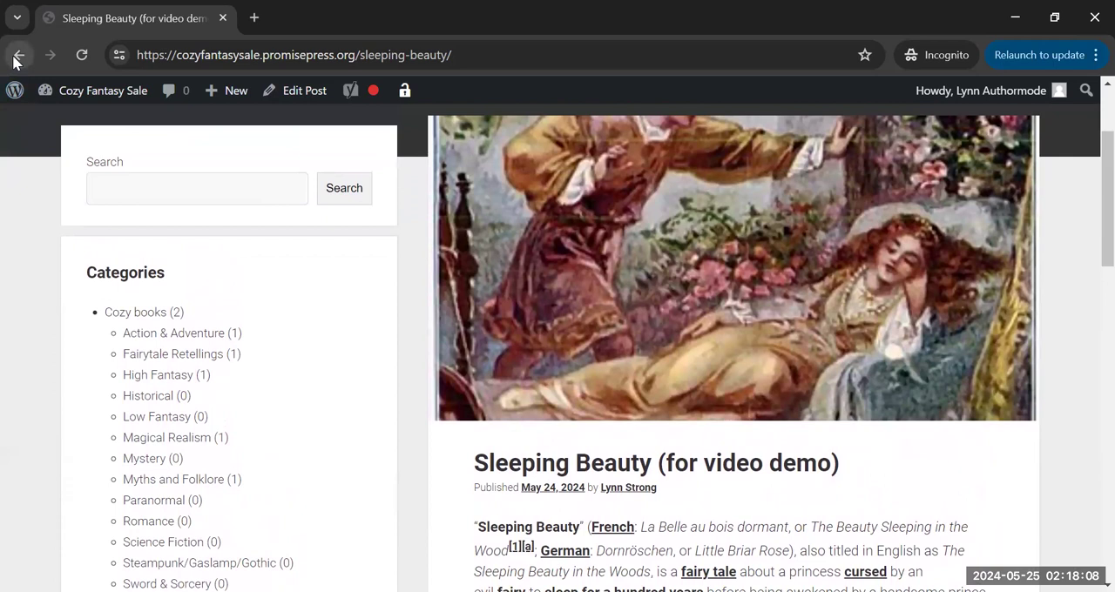
{"action": "left_click", "coordinate": [19, 54]}
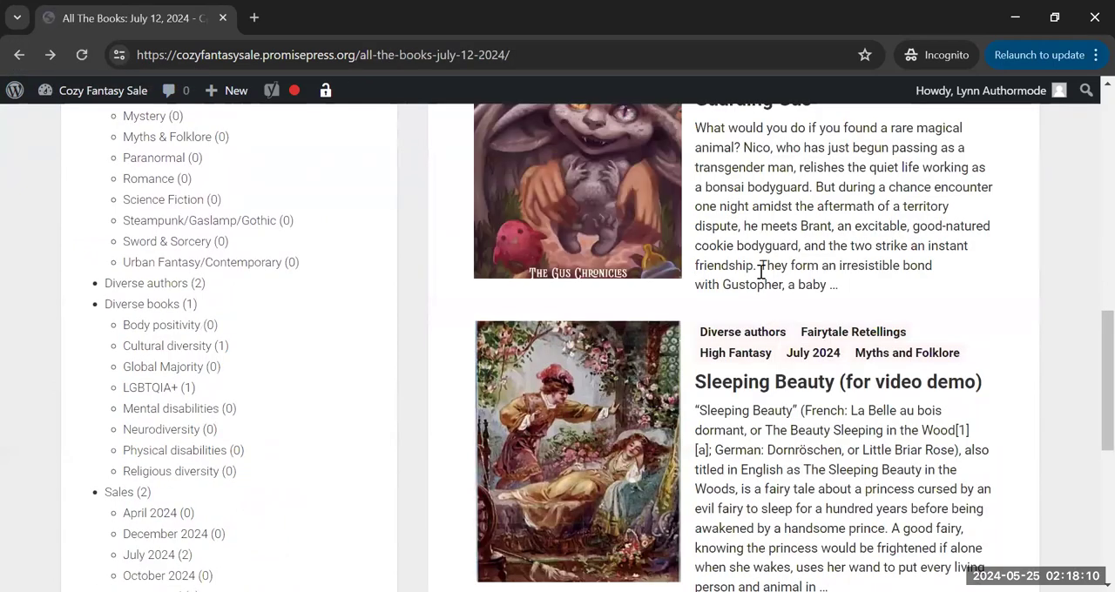
{"action": "mouse_move", "coordinate": [922, 202]}
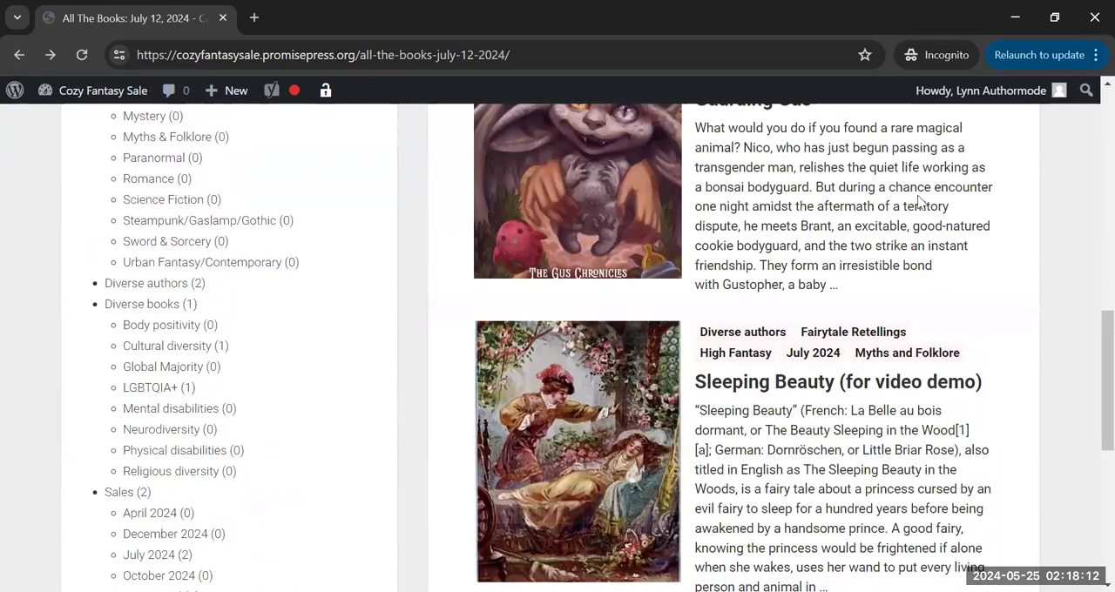
{"action": "scroll", "scroll_direction": "down", "scroll_amount": 3}
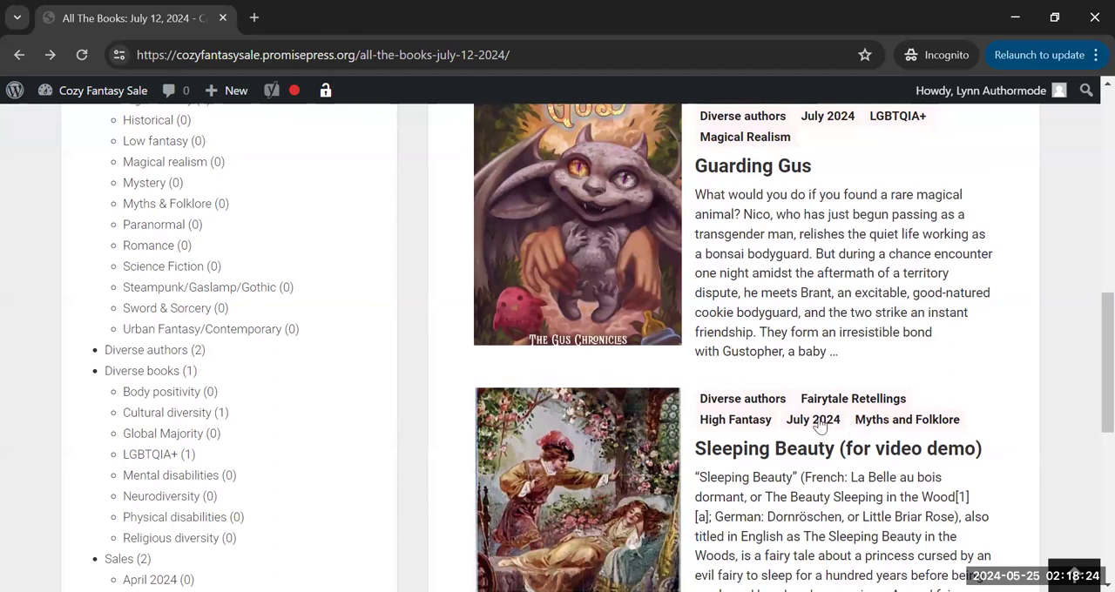
{"action": "mouse_move", "coordinate": [813, 419]}
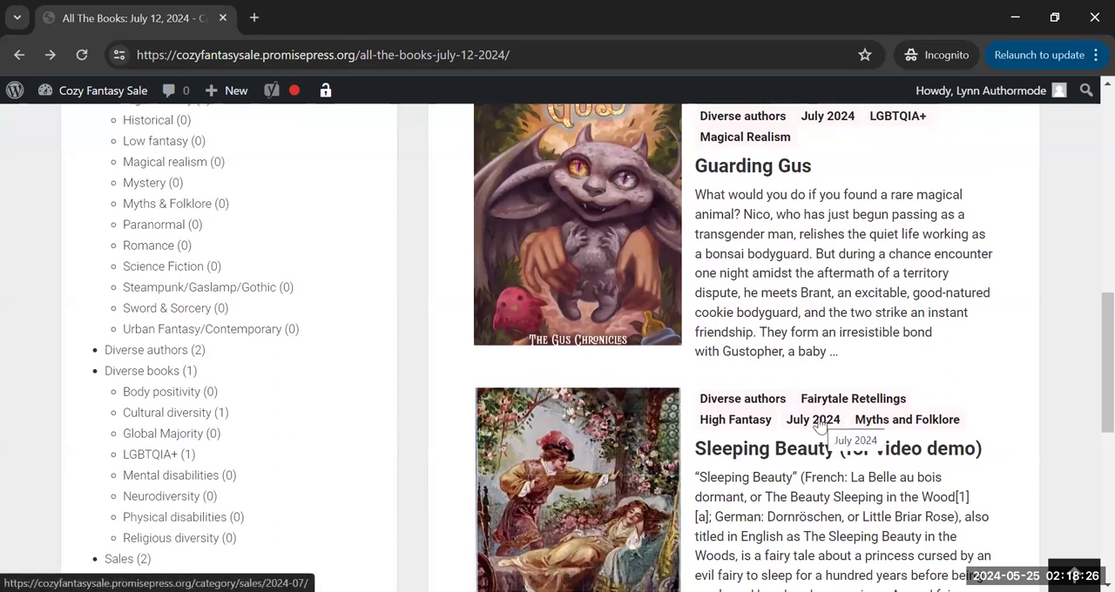
{"action": "mouse_move", "coordinate": [816, 426]}
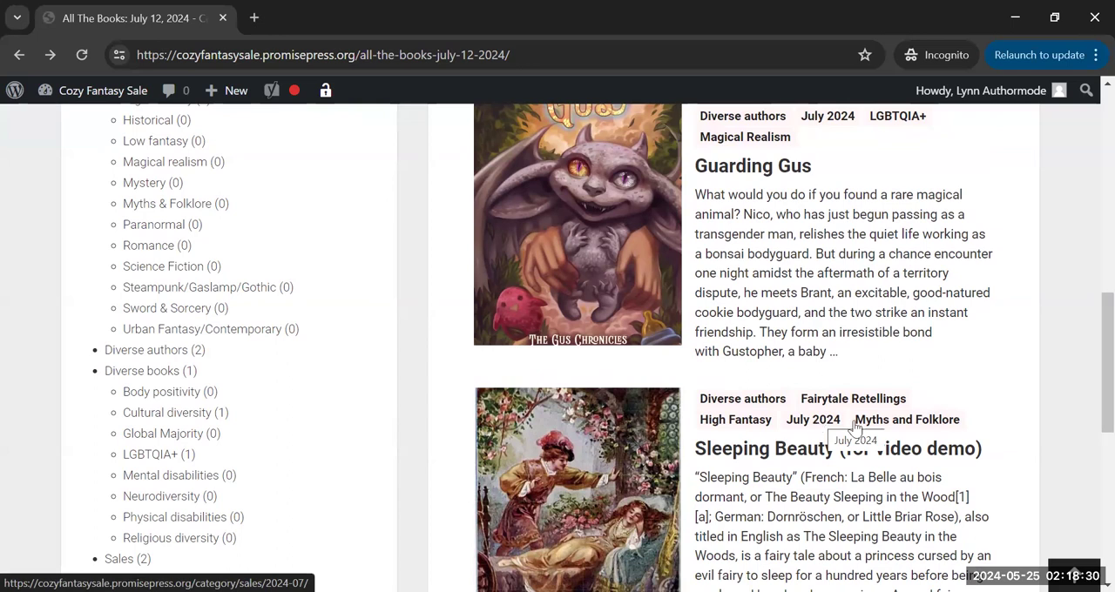
{"action": "mouse_move", "coordinate": [735, 423]}
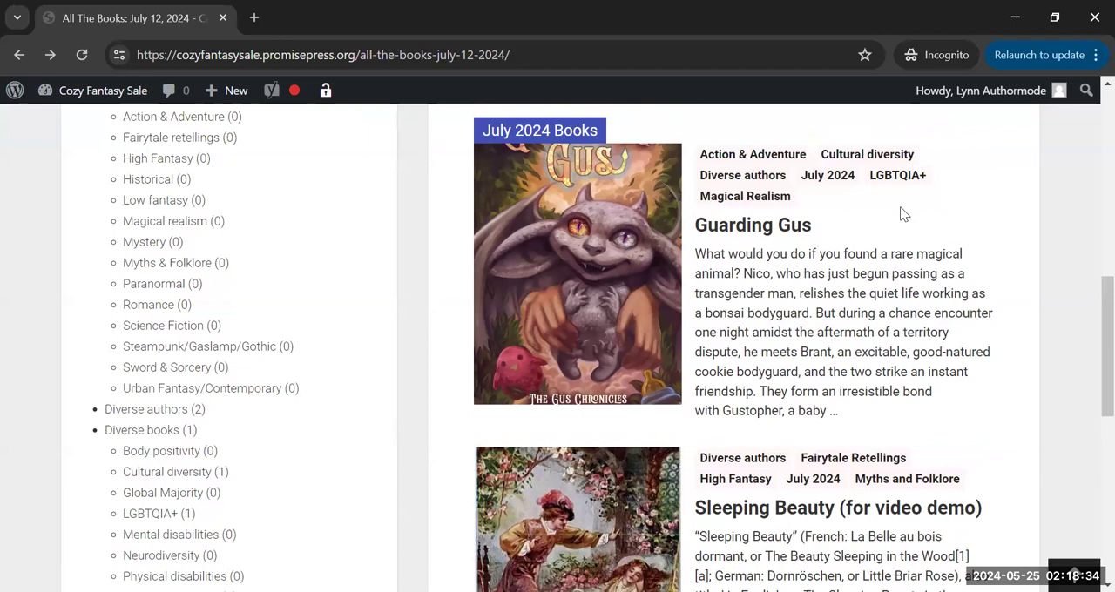
{"action": "left_click", "coordinate": [735, 478]}
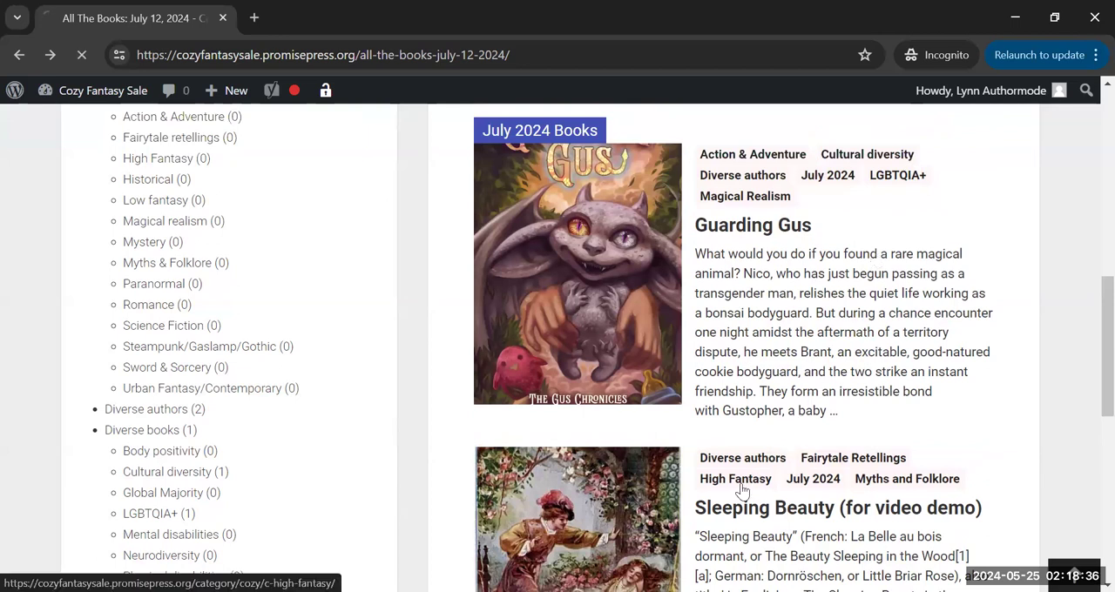
{"action": "left_click", "coordinate": [735, 479]}
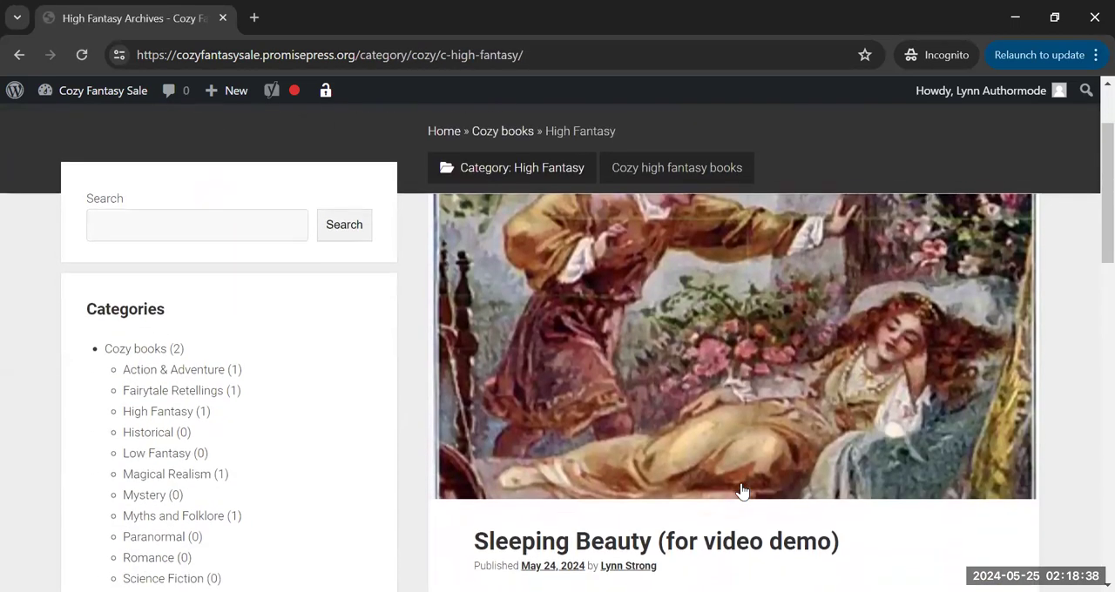
{"action": "scroll", "scroll_direction": "down", "scroll_amount": 3}
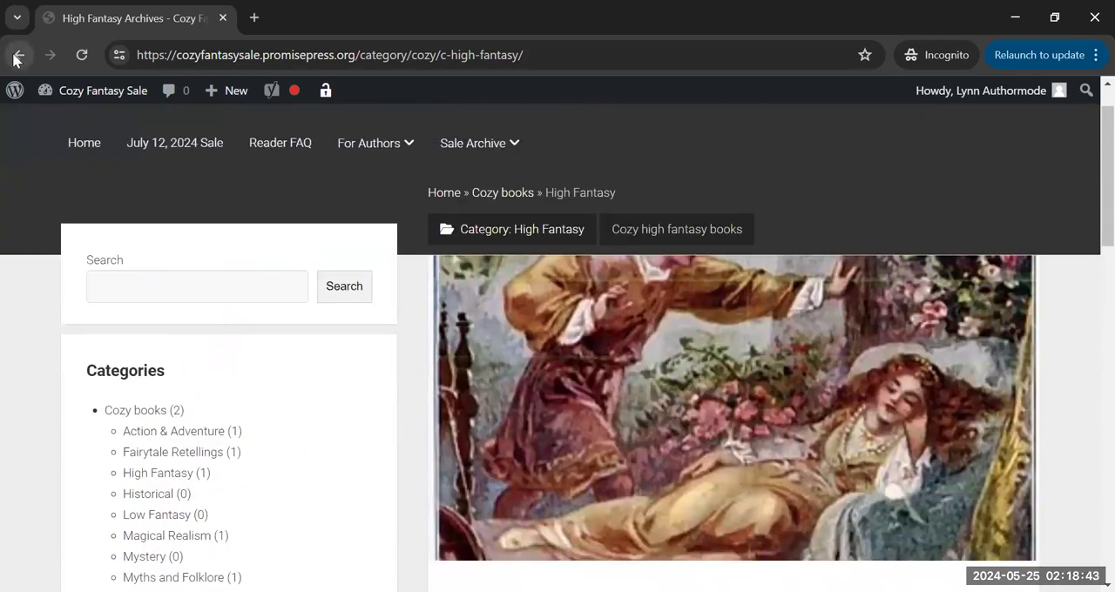
{"action": "left_click", "coordinate": [16, 55]}
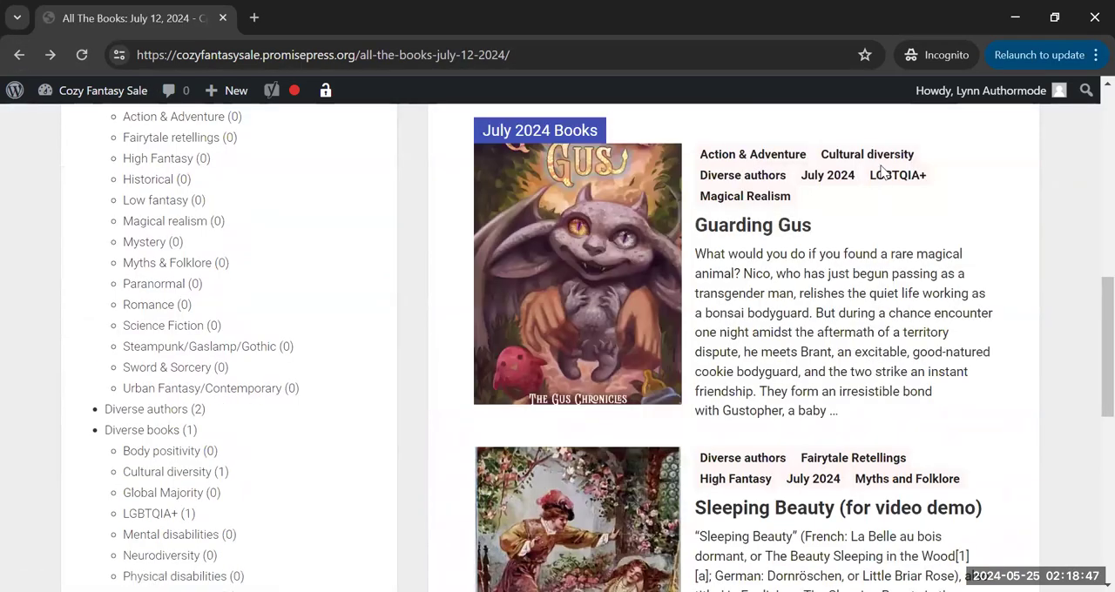
Open the LGBTQIA+ tag archive and scroll through its book listings
{"action": "left_click", "coordinate": [898, 174]}
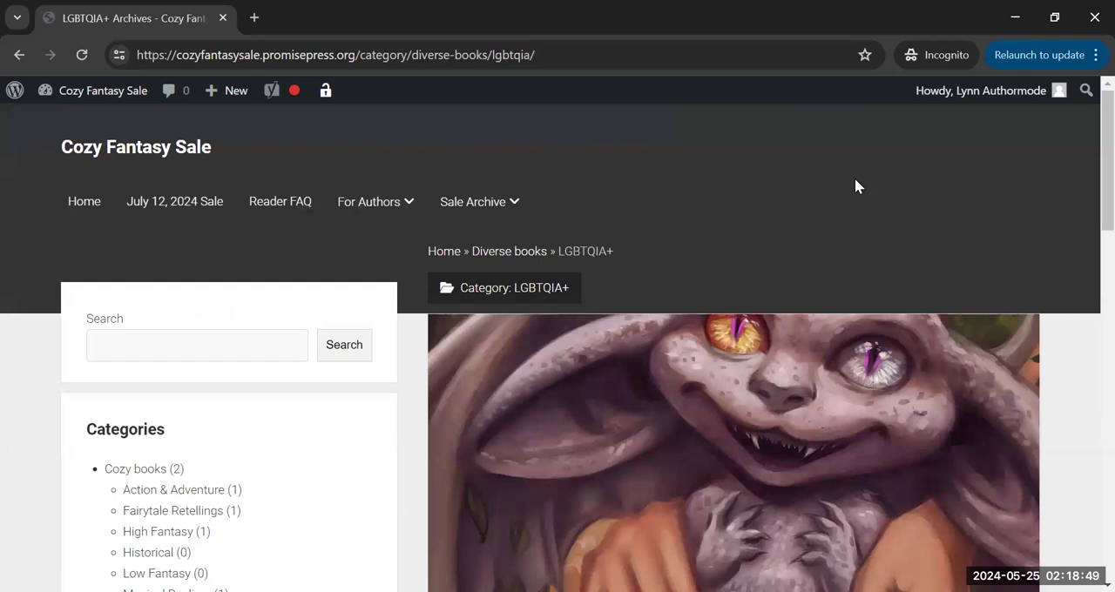
{"action": "scroll", "scroll_direction": "down", "scroll_amount": 3}
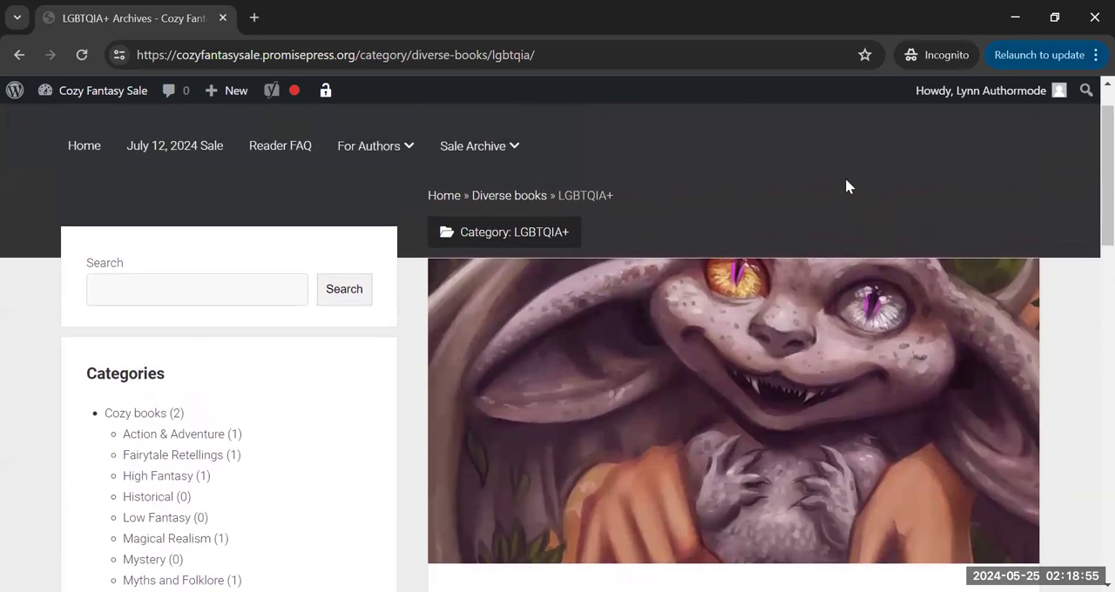
{"action": "mouse_move", "coordinate": [657, 239]}
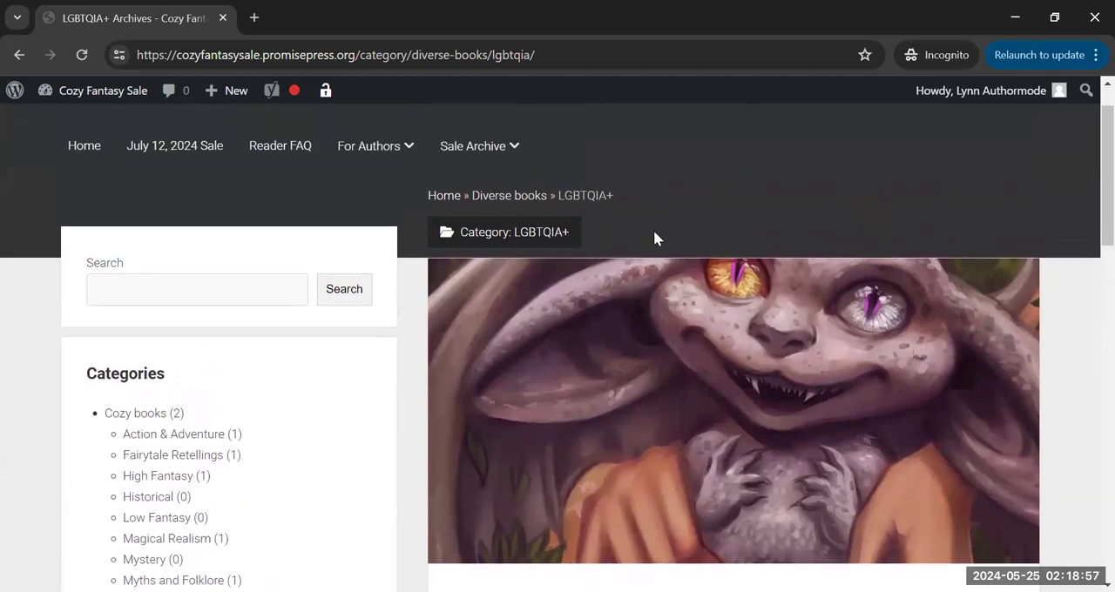
{"action": "scroll", "scroll_direction": "down", "scroll_amount": 3}
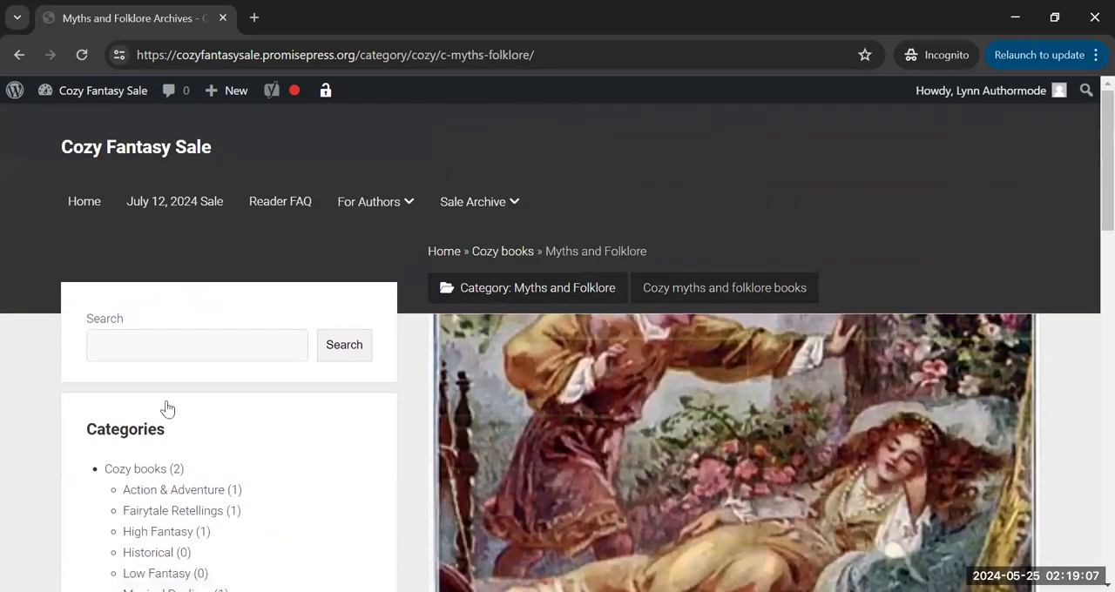
{"action": "scroll", "scroll_direction": "down", "scroll_amount": 3}
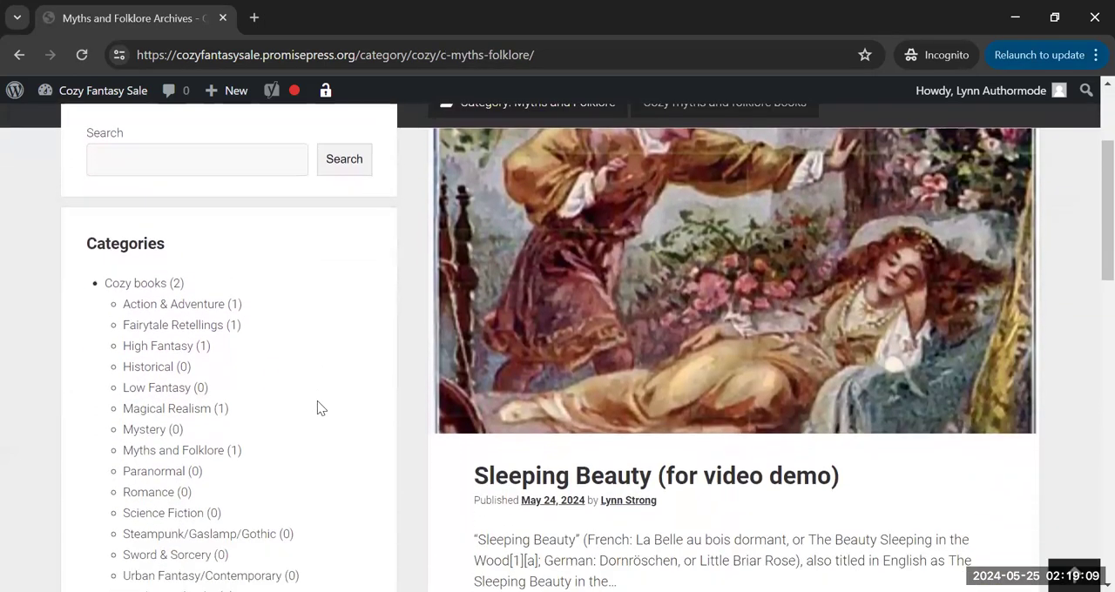
{"action": "scroll", "scroll_direction": "down", "scroll_amount": 3}
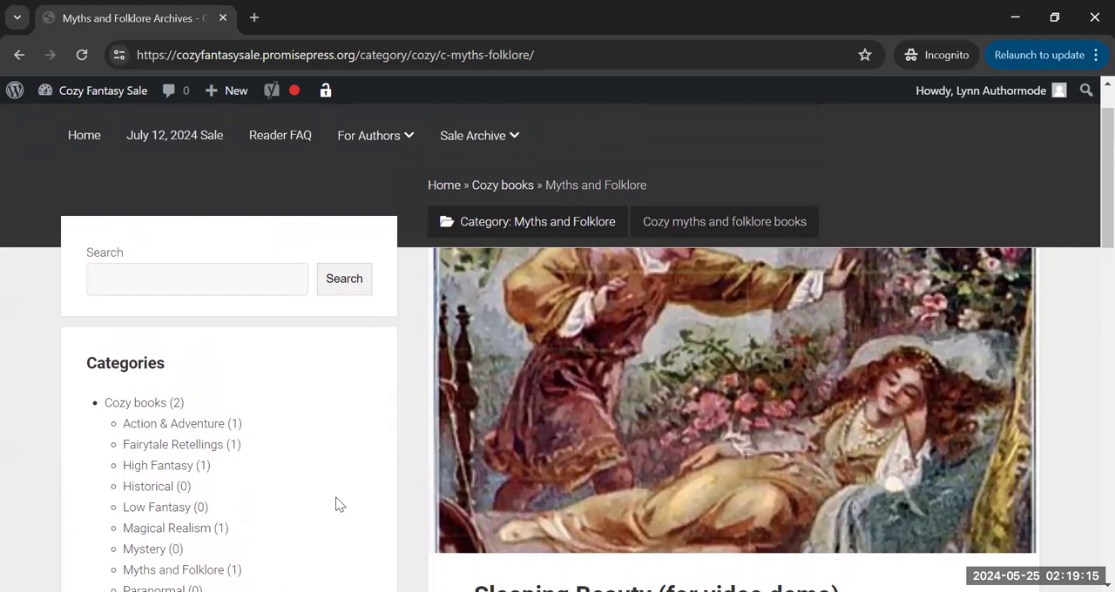
{"action": "scroll", "scroll_direction": "down", "scroll_amount": 3}
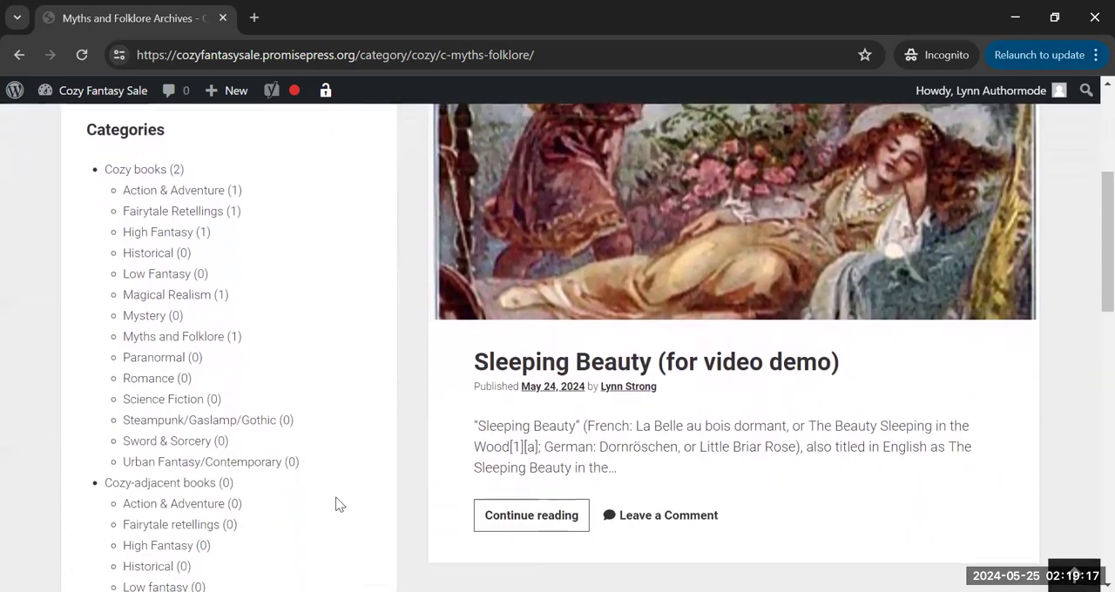
{"action": "scroll", "scroll_direction": "down", "scroll_amount": 3}
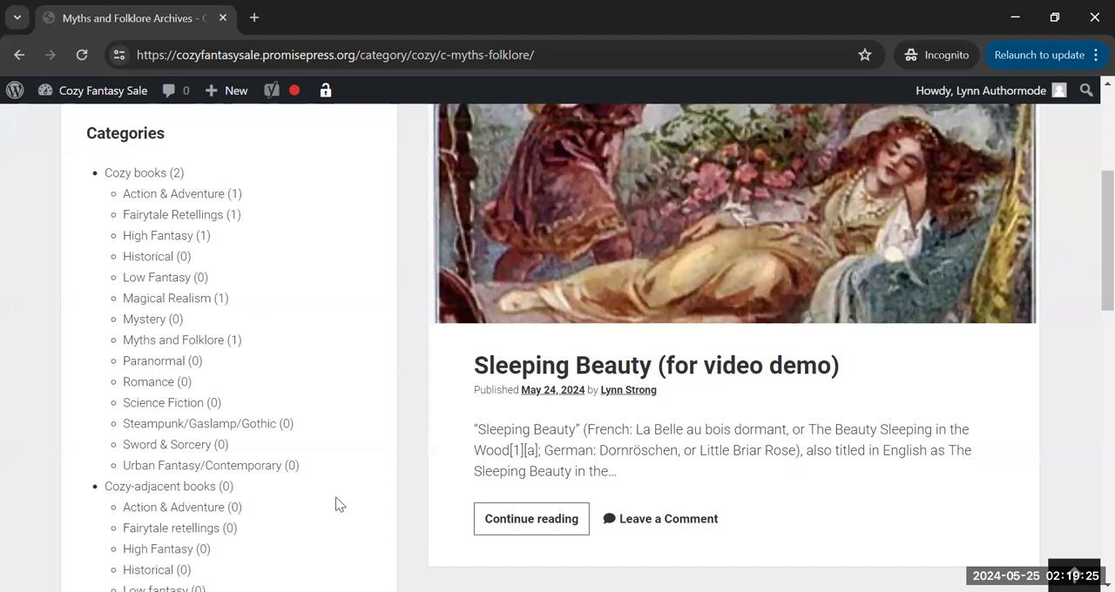
{"action": "mouse_move", "coordinate": [747, 423]}
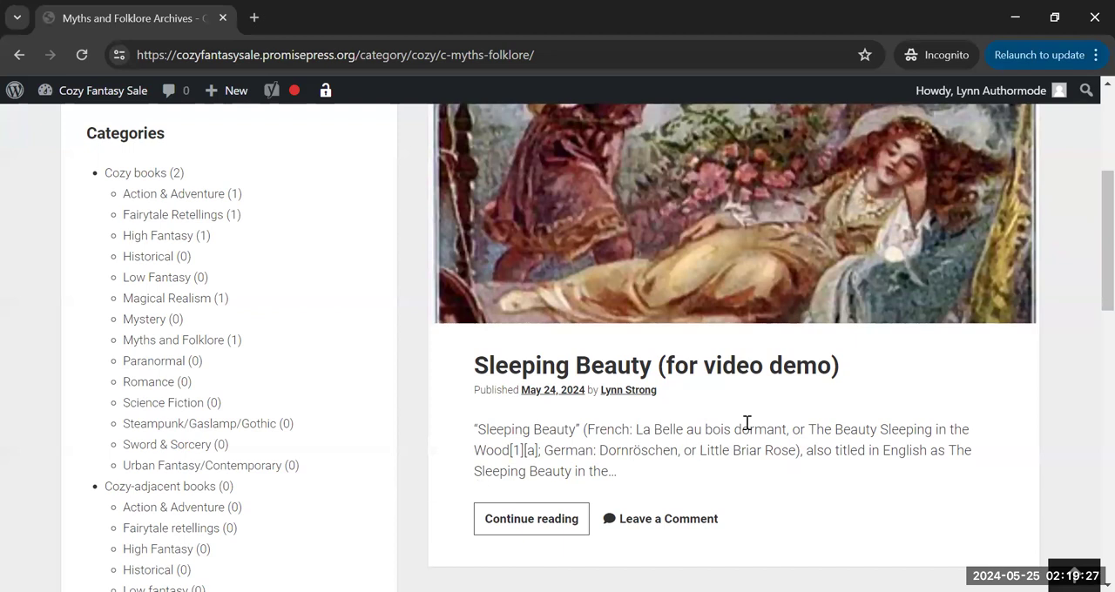